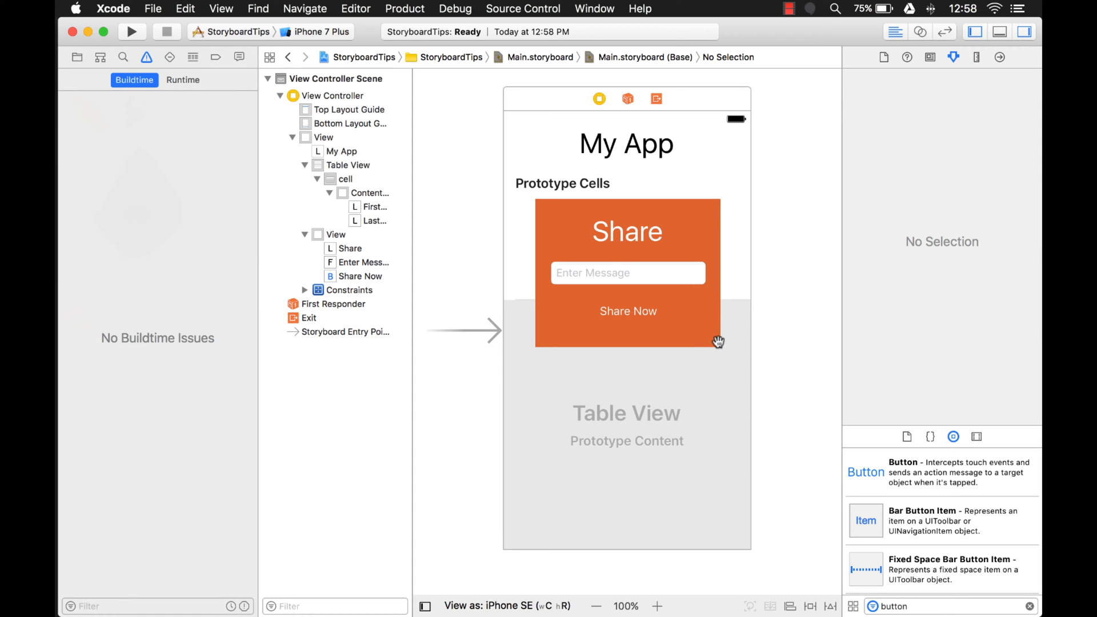
pyautogui.moveTo(561, 215)
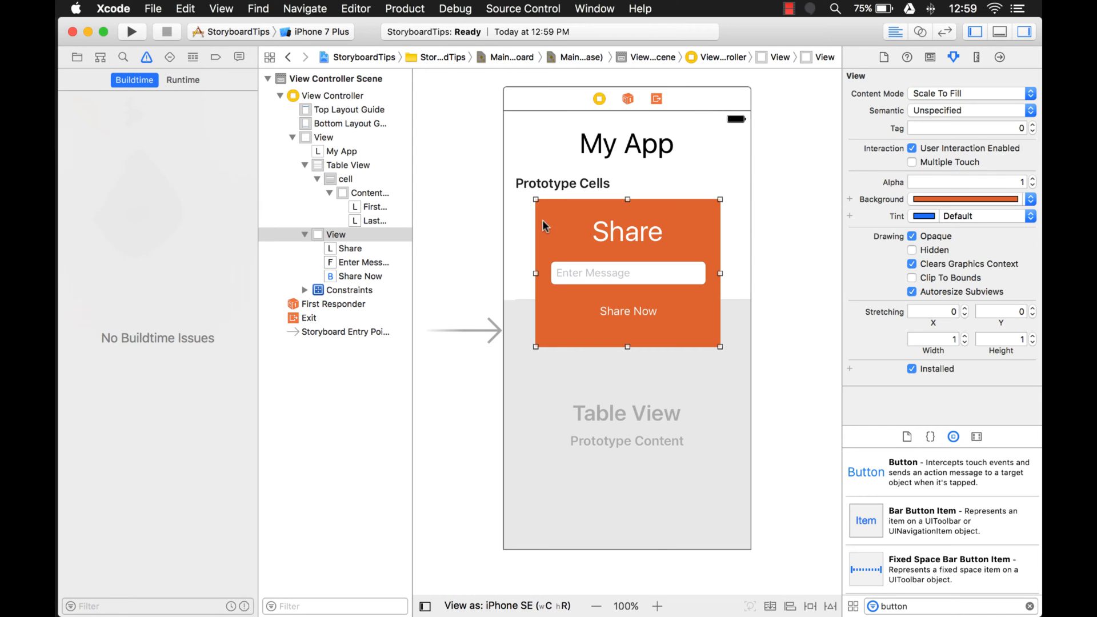
# - Select the Share popup view among the cell, label and table view on the canvas
pyautogui.click(345, 178)
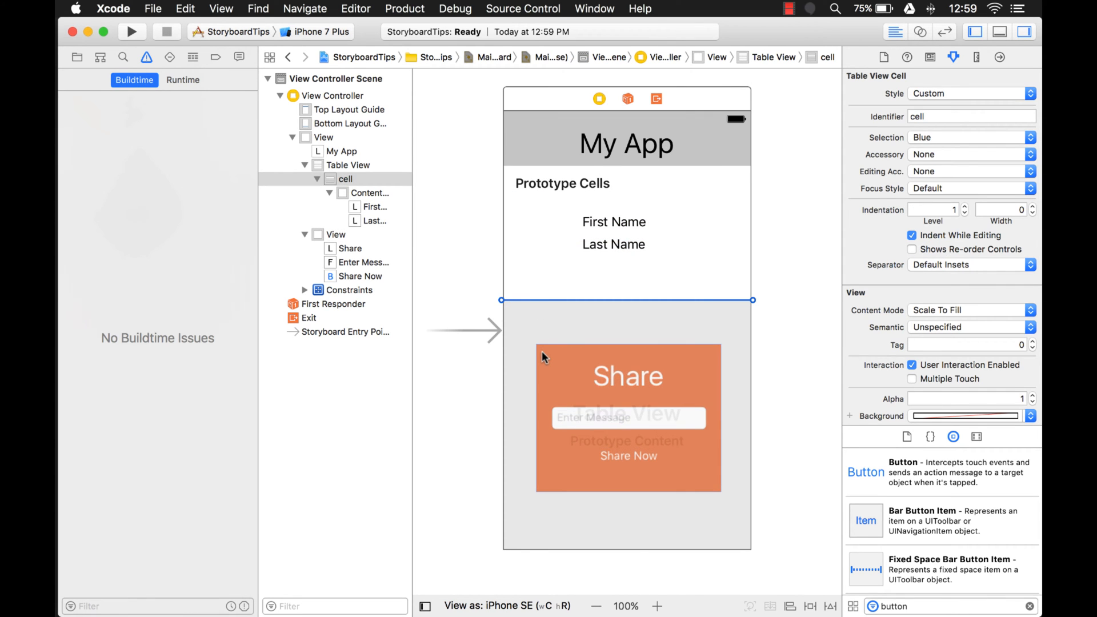
pyautogui.click(336, 234)
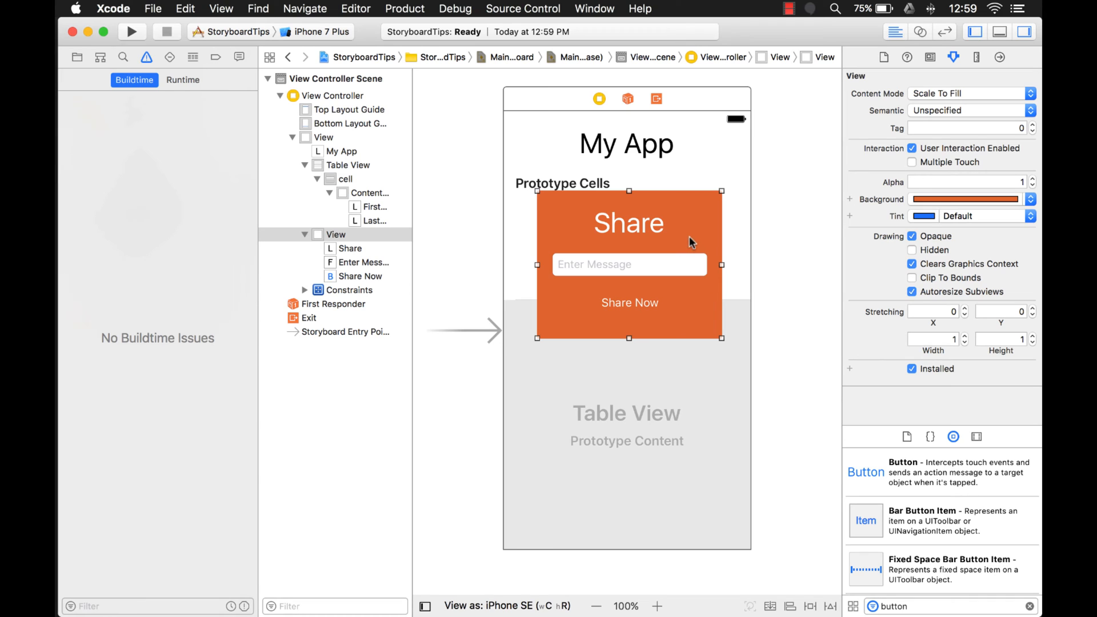
pyautogui.click(376, 207)
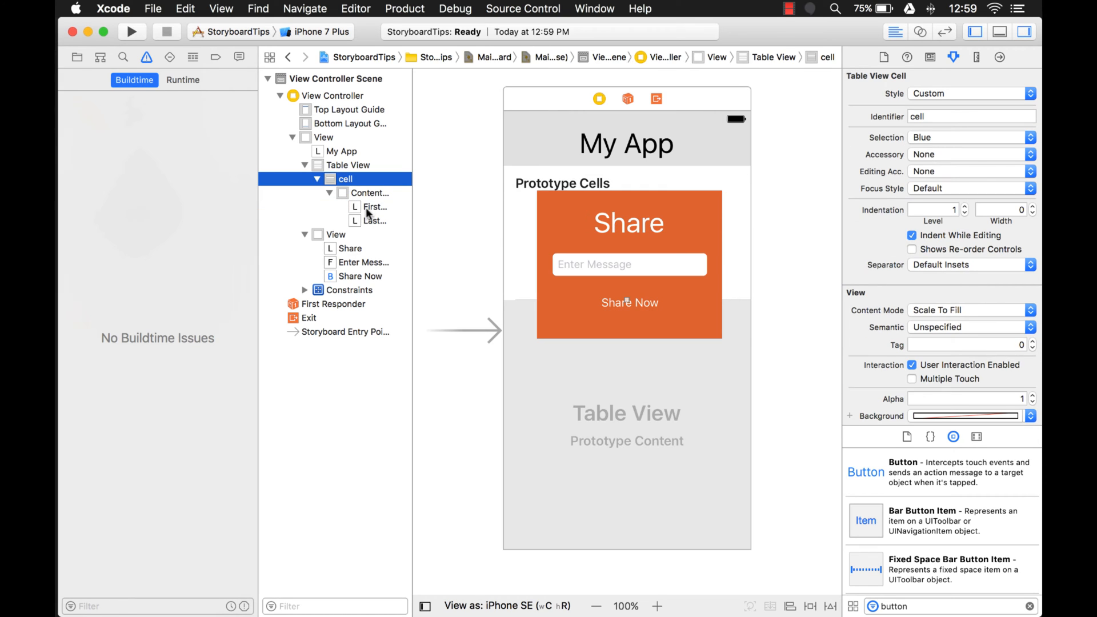
pyautogui.click(374, 206)
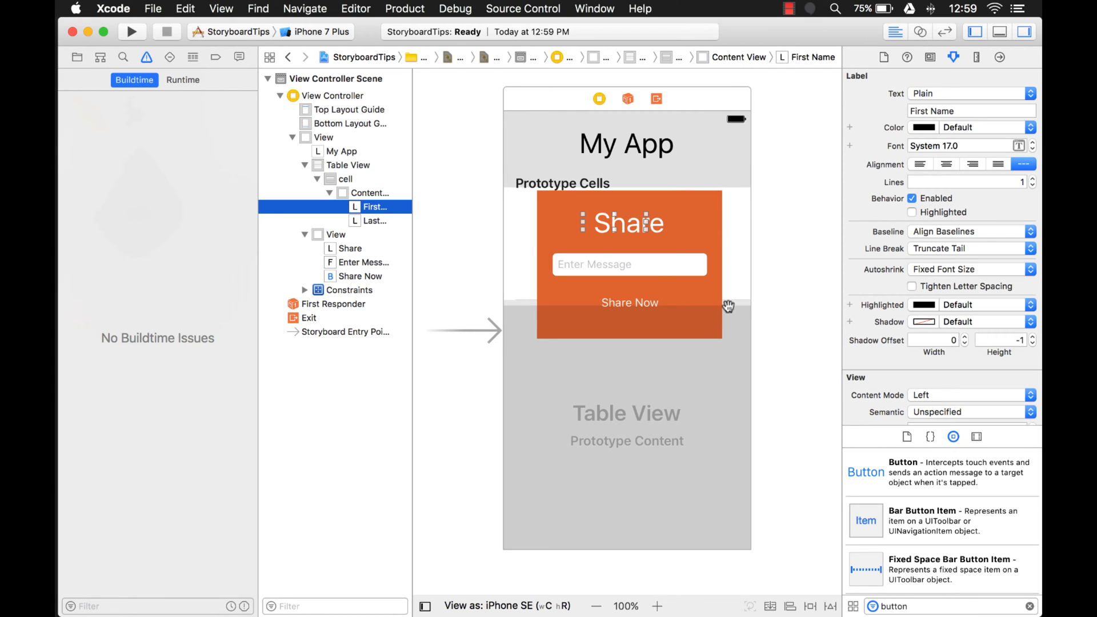
pyautogui.click(336, 234)
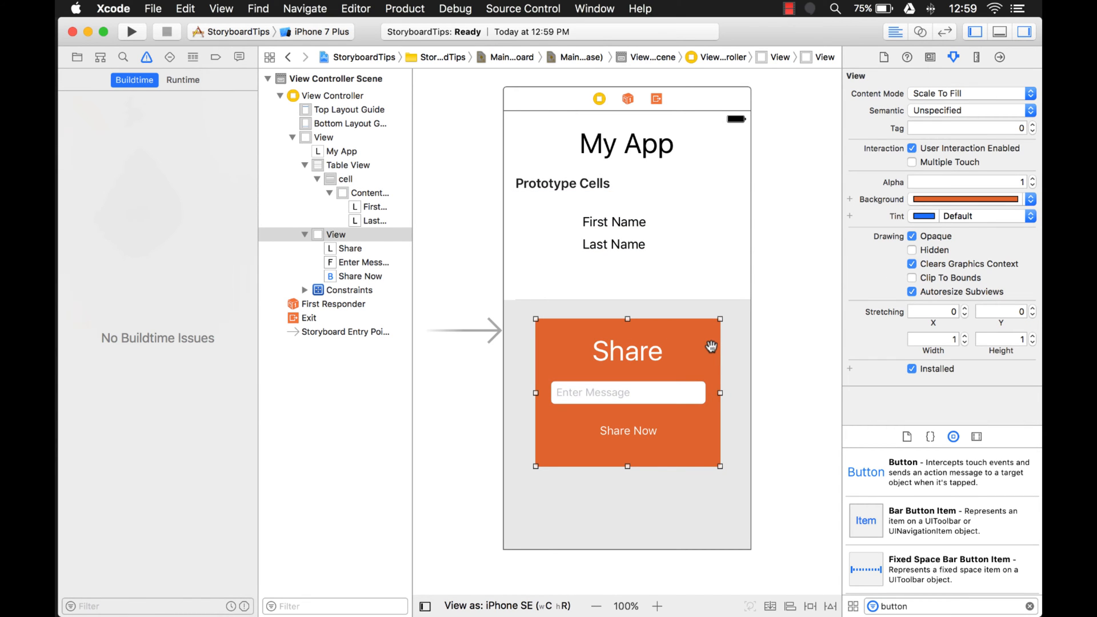
pyautogui.moveTo(685, 246)
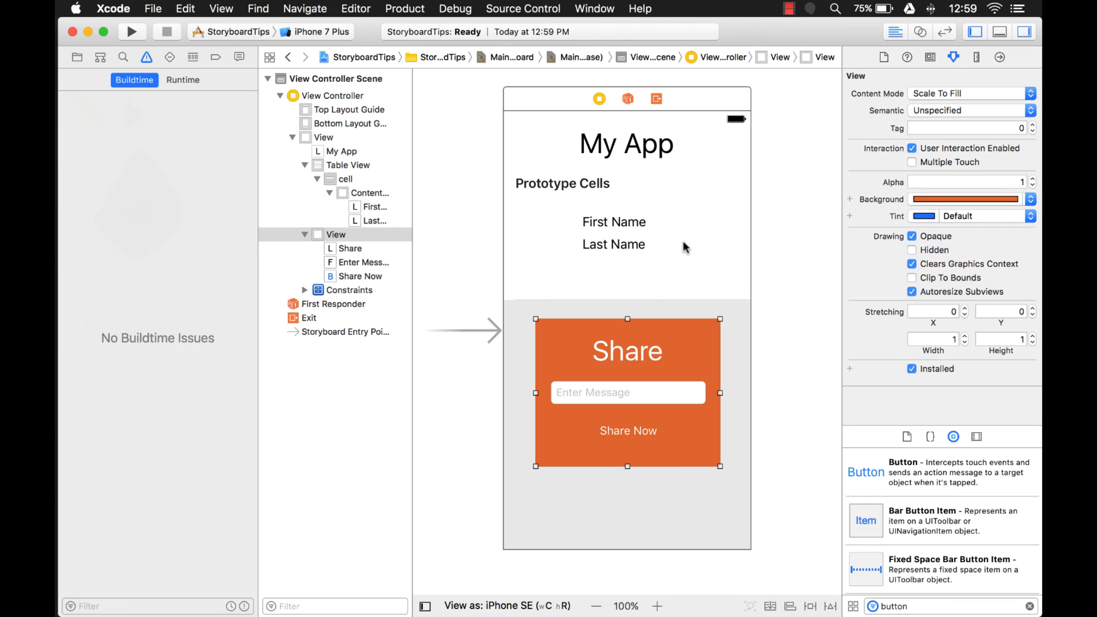
pyautogui.moveTo(697, 342)
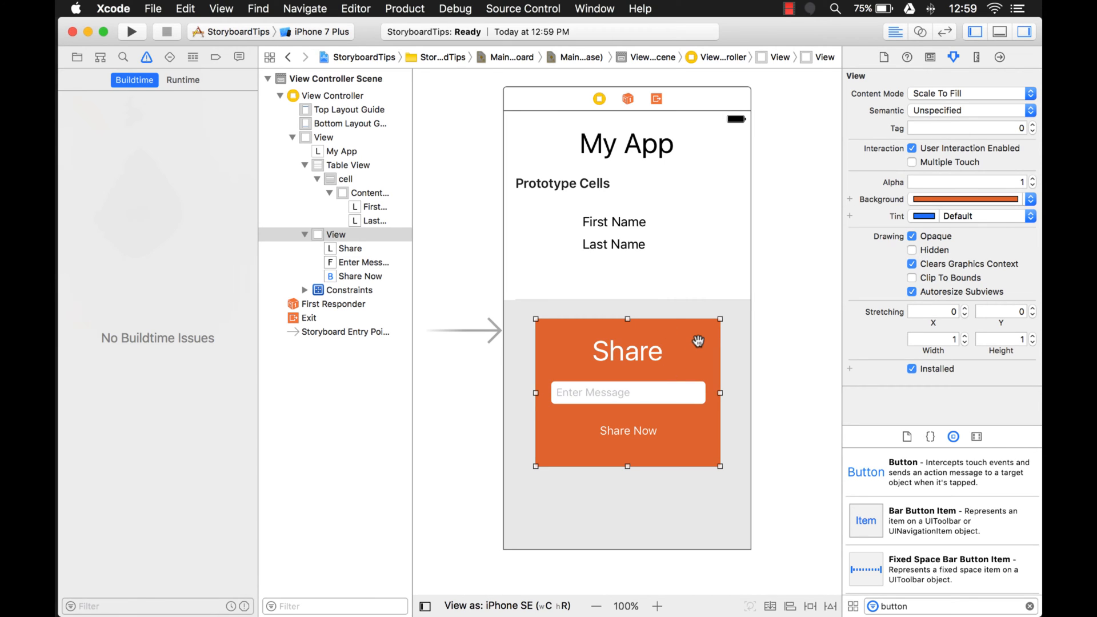
pyautogui.click(324, 137)
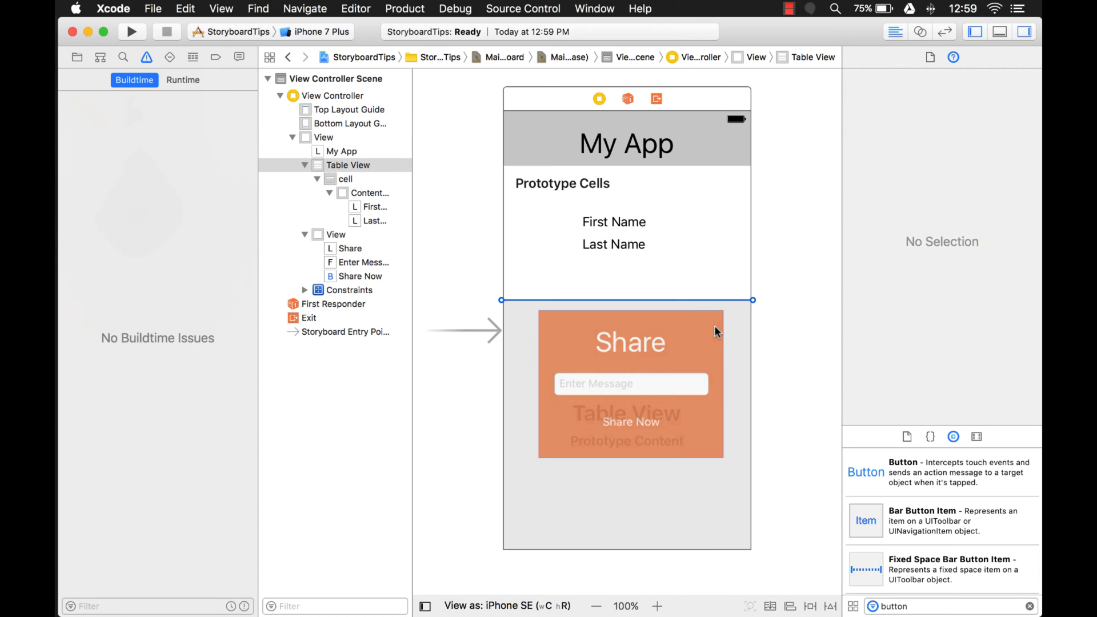
pyautogui.click(348, 164)
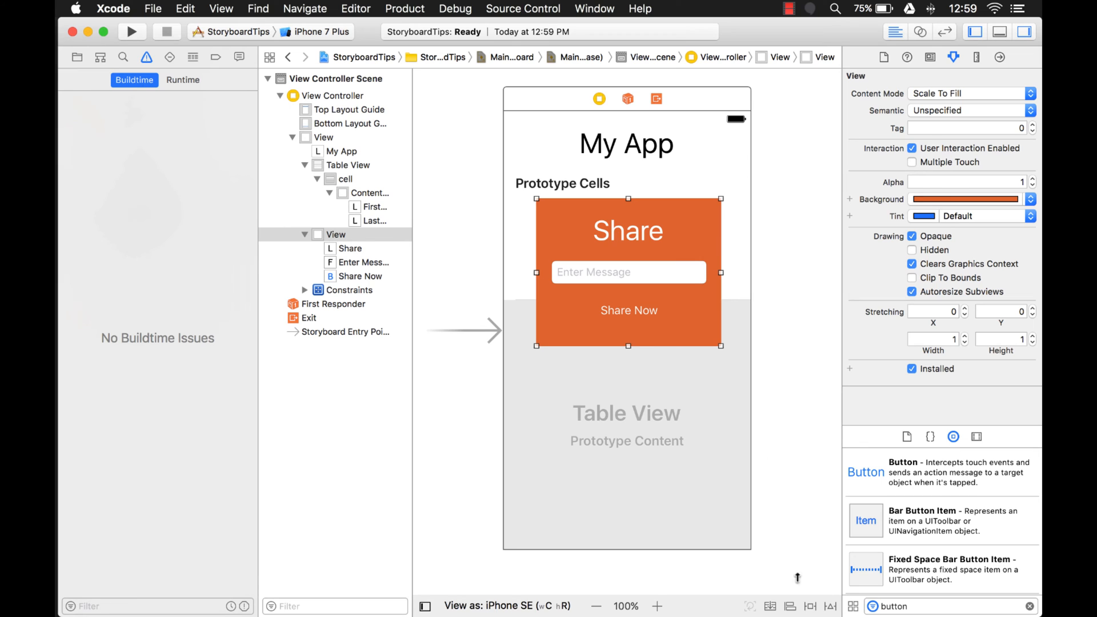
pyautogui.moveTo(811, 609)
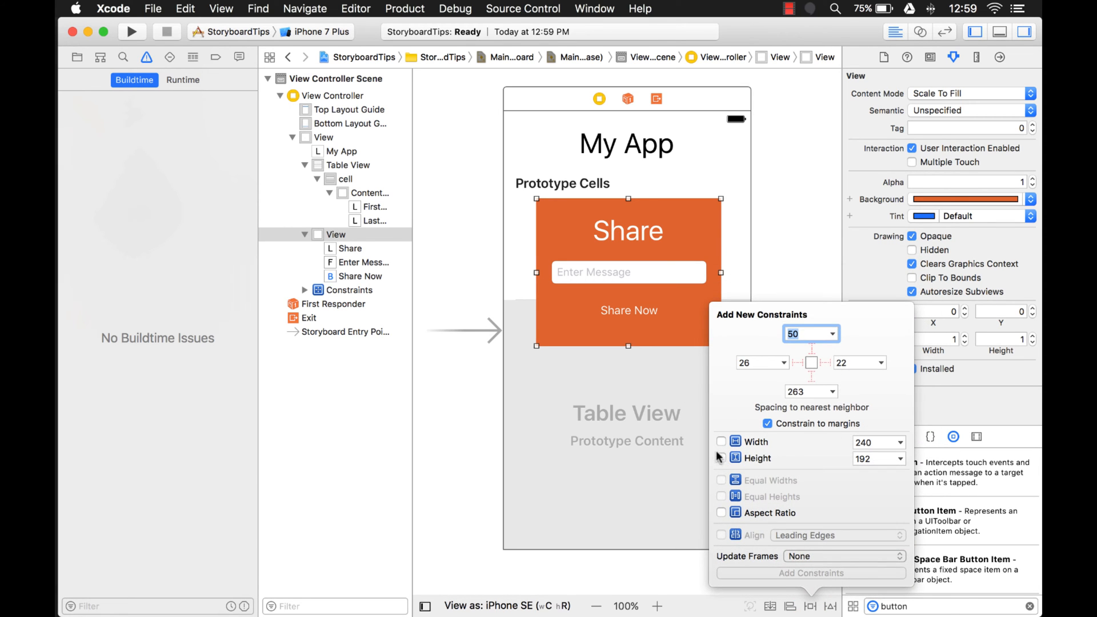
# - Add Horizontally and Vertically in Container constraints to the Share view, updating its frames
pyautogui.click(810, 573)
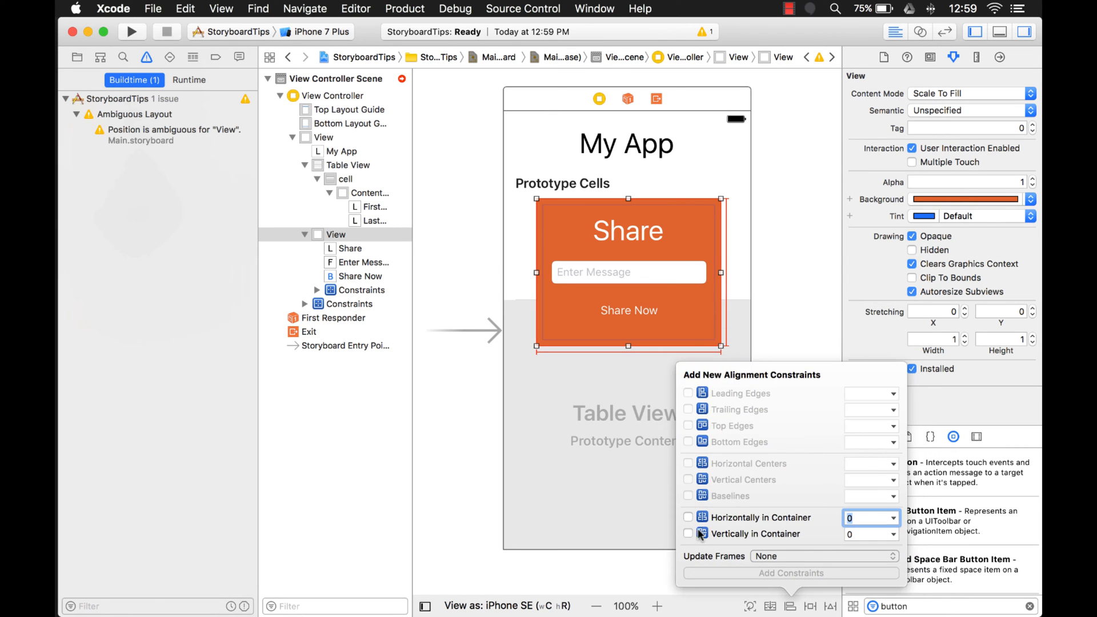
pyautogui.click(688, 517)
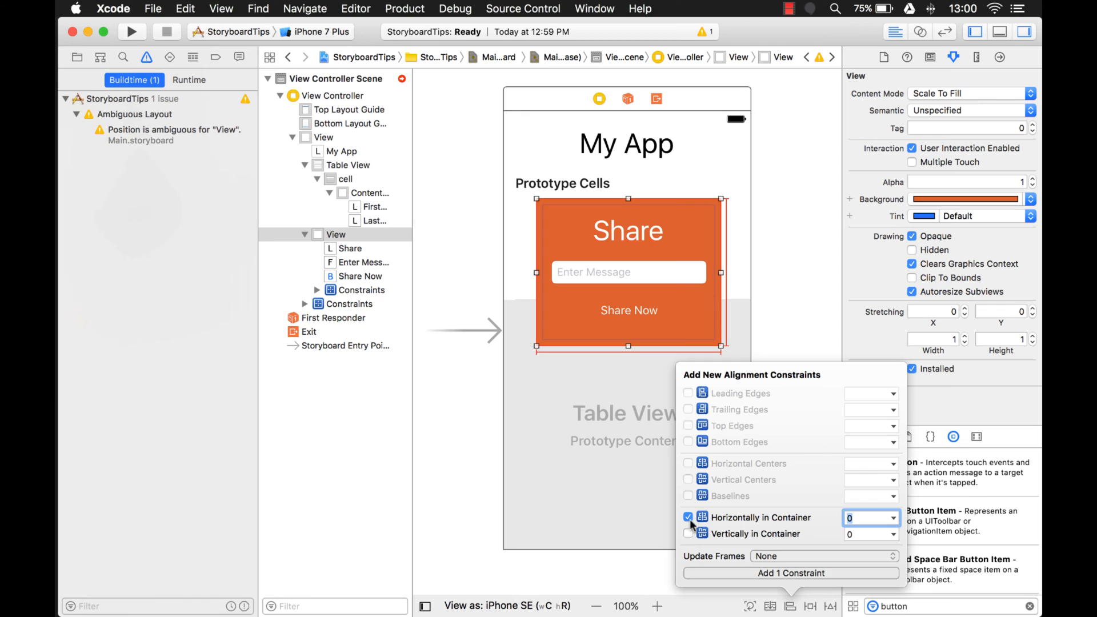
pyautogui.click(688, 534)
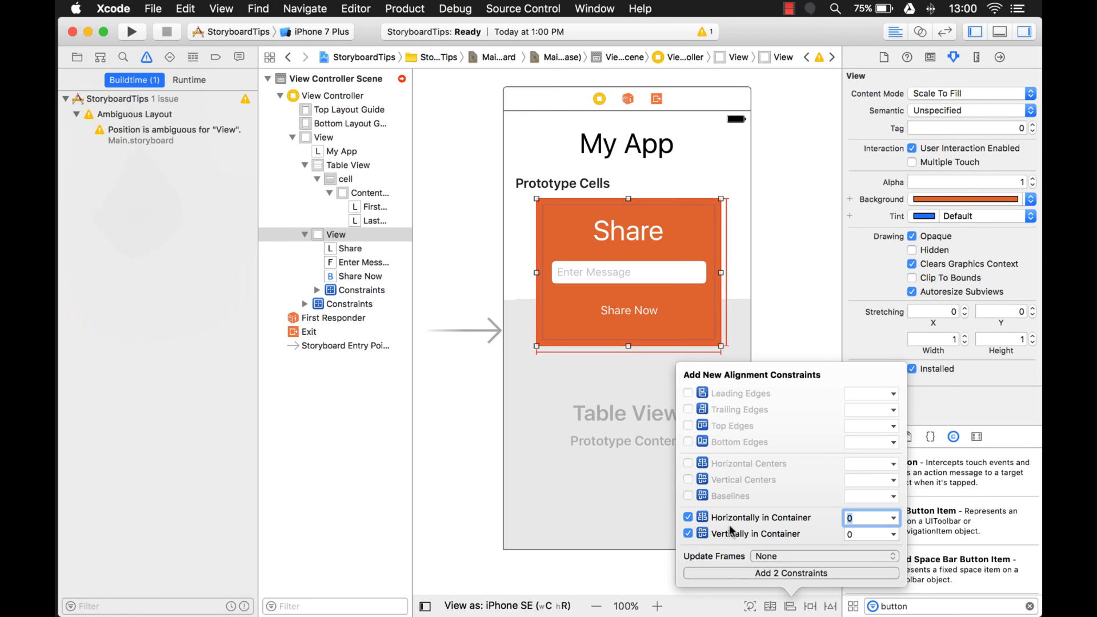
pyautogui.moveTo(783, 576)
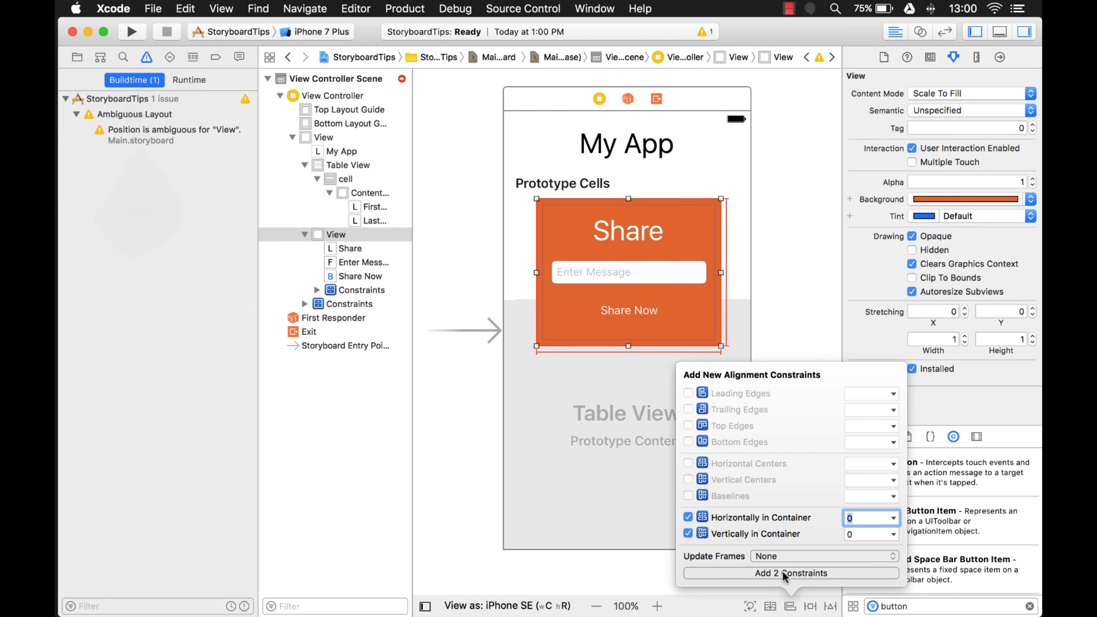
pyautogui.click(824, 555)
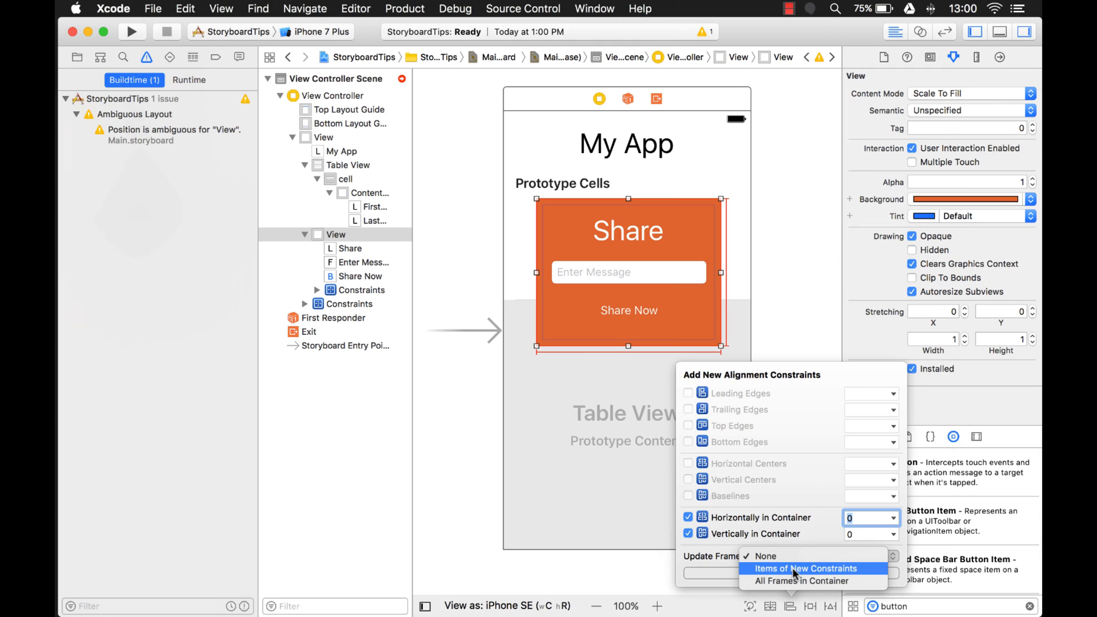
pyautogui.click(805, 568)
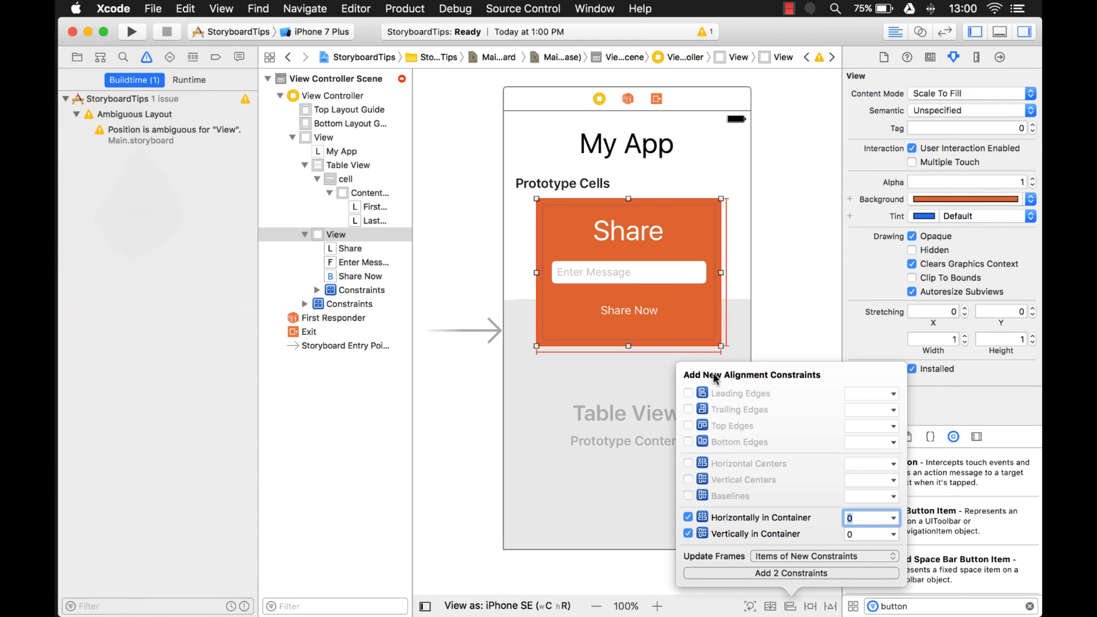
pyautogui.moveTo(770, 555)
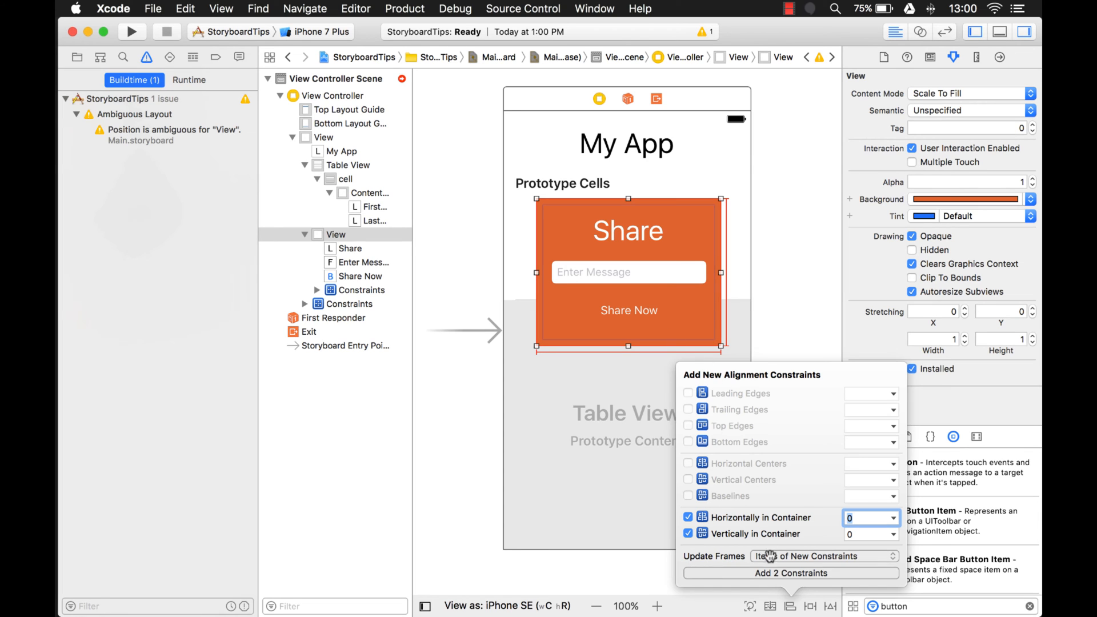
pyautogui.click(790, 573)
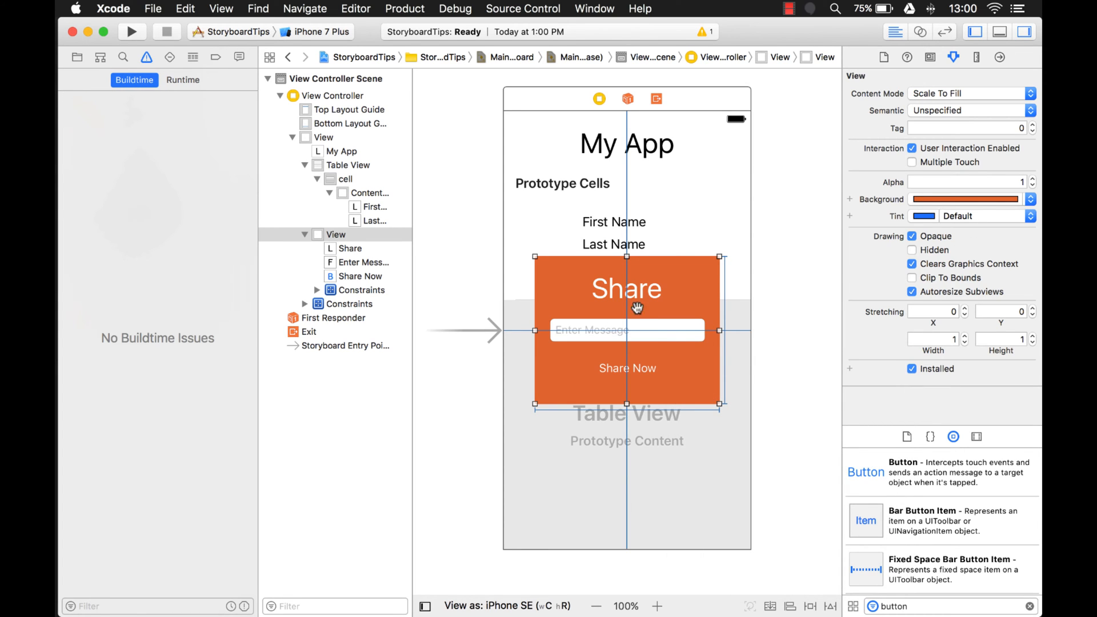
pyautogui.moveTo(654, 262)
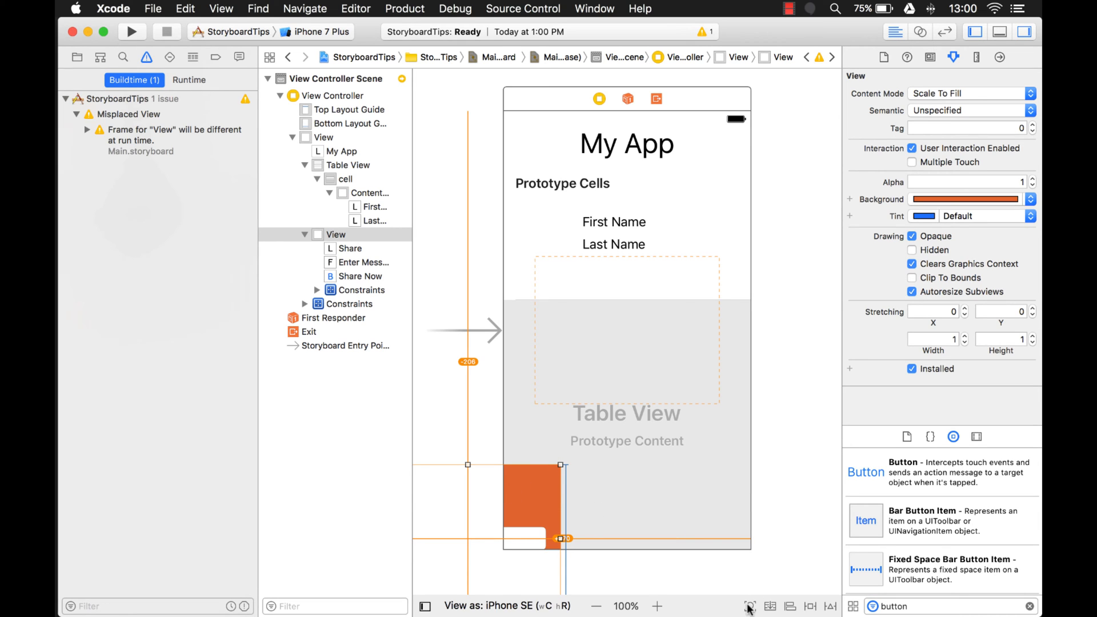
pyautogui.moveTo(749, 606)
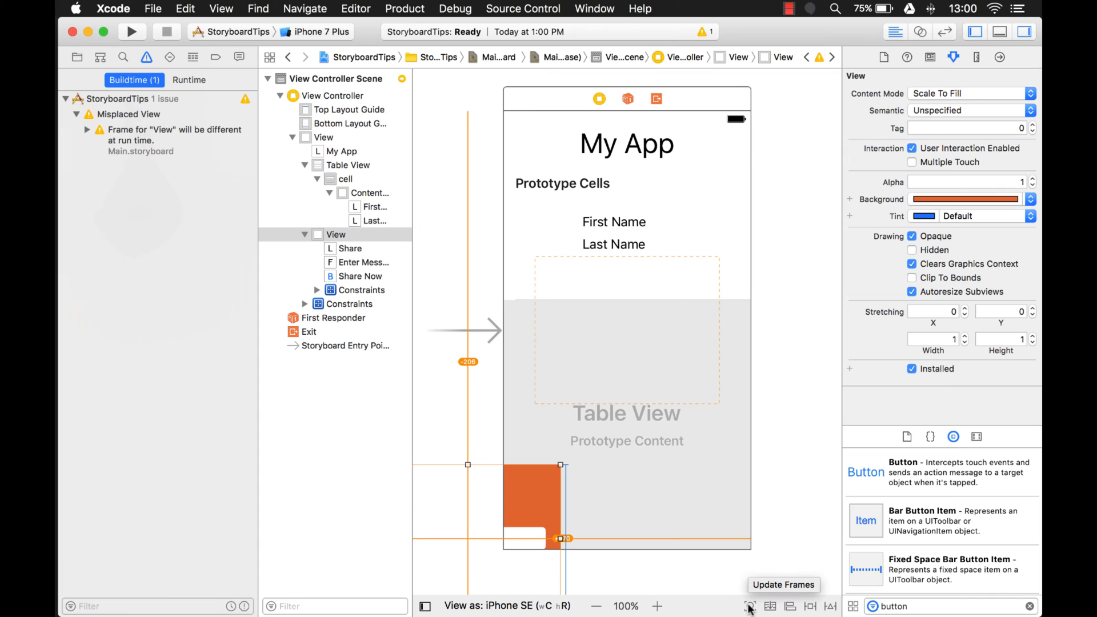
# - Move the Share view to the canvas bottom, then select the prototype cell's content view
pyautogui.click(749, 605)
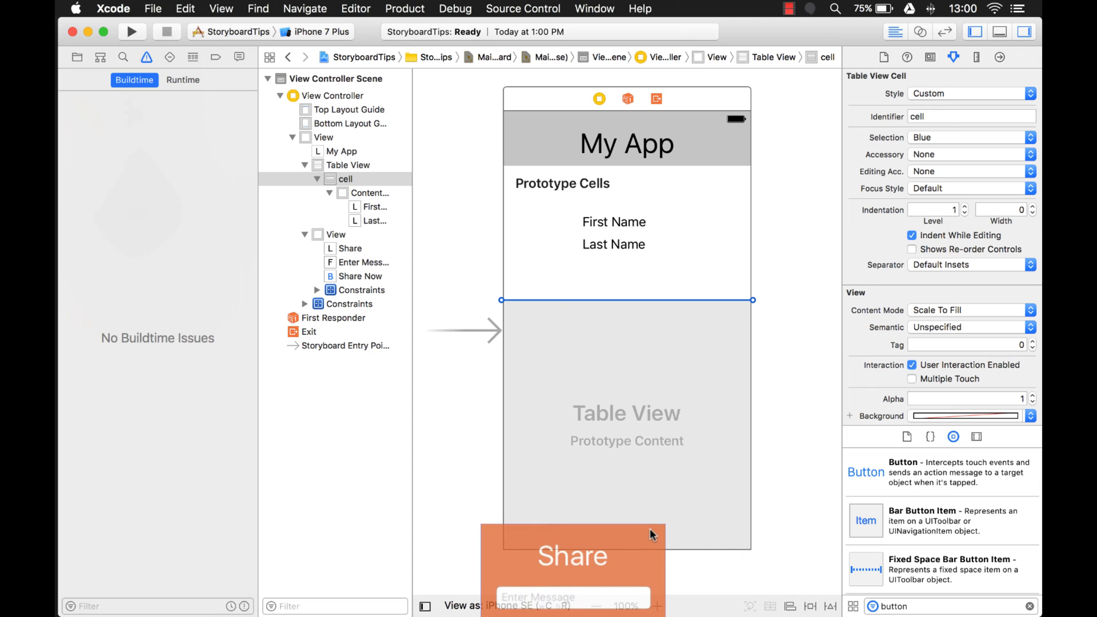
pyautogui.click(348, 164)
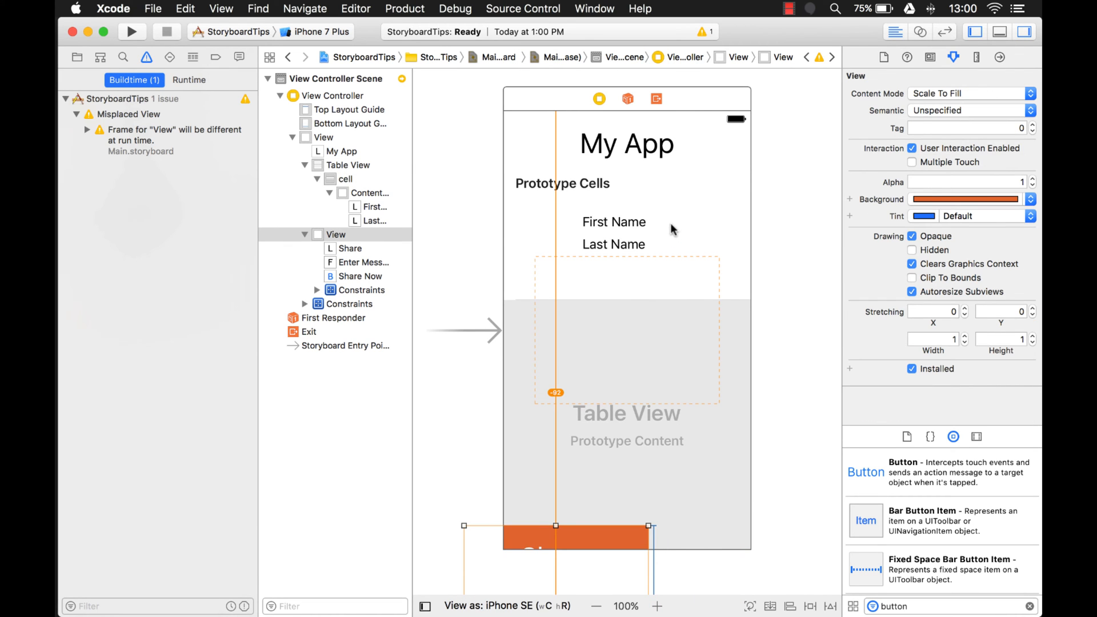
pyautogui.click(343, 178)
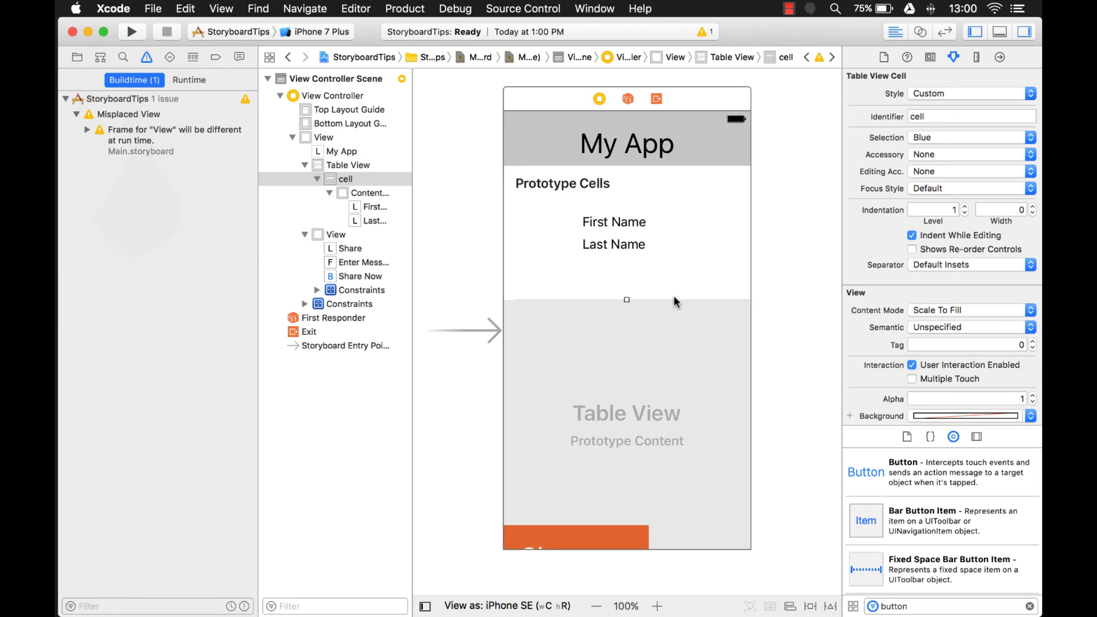
pyautogui.moveTo(650, 250)
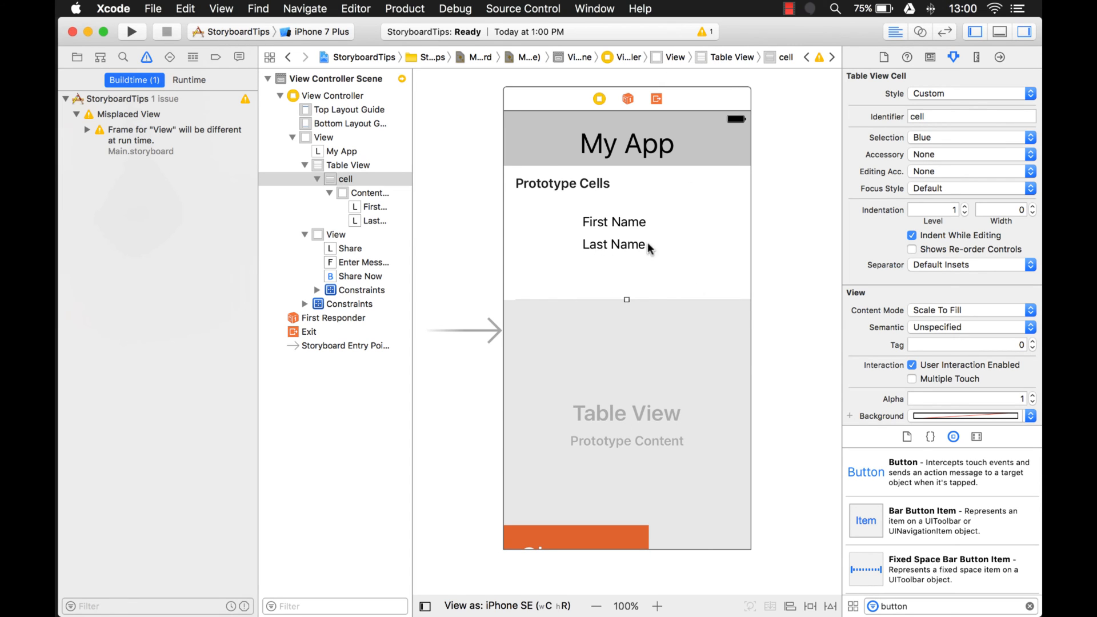
pyautogui.moveTo(682, 424)
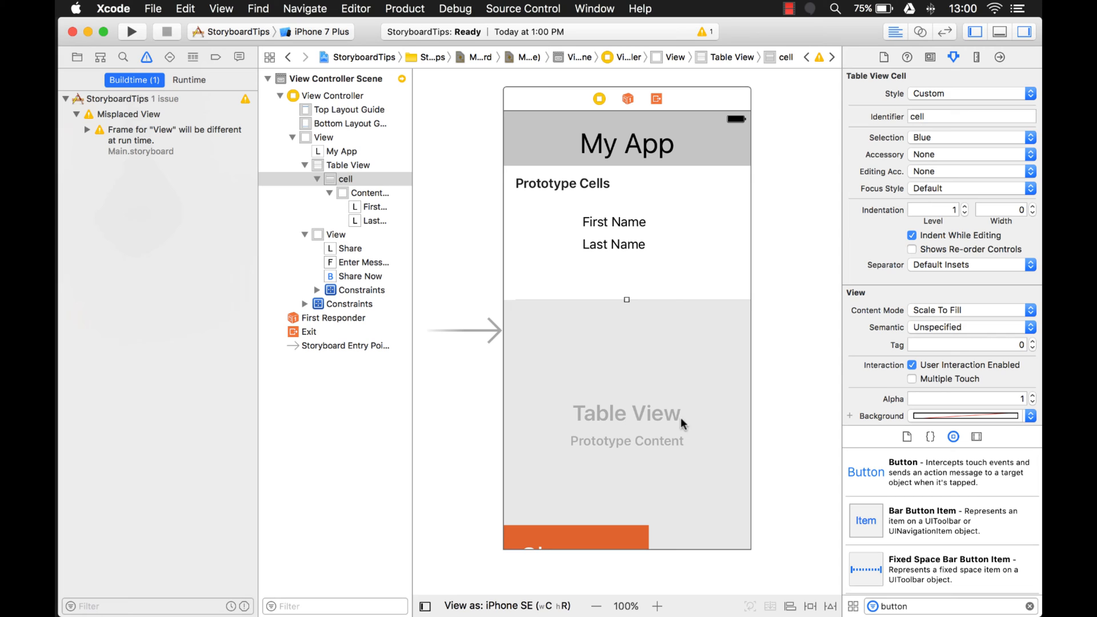
pyautogui.click(370, 192)
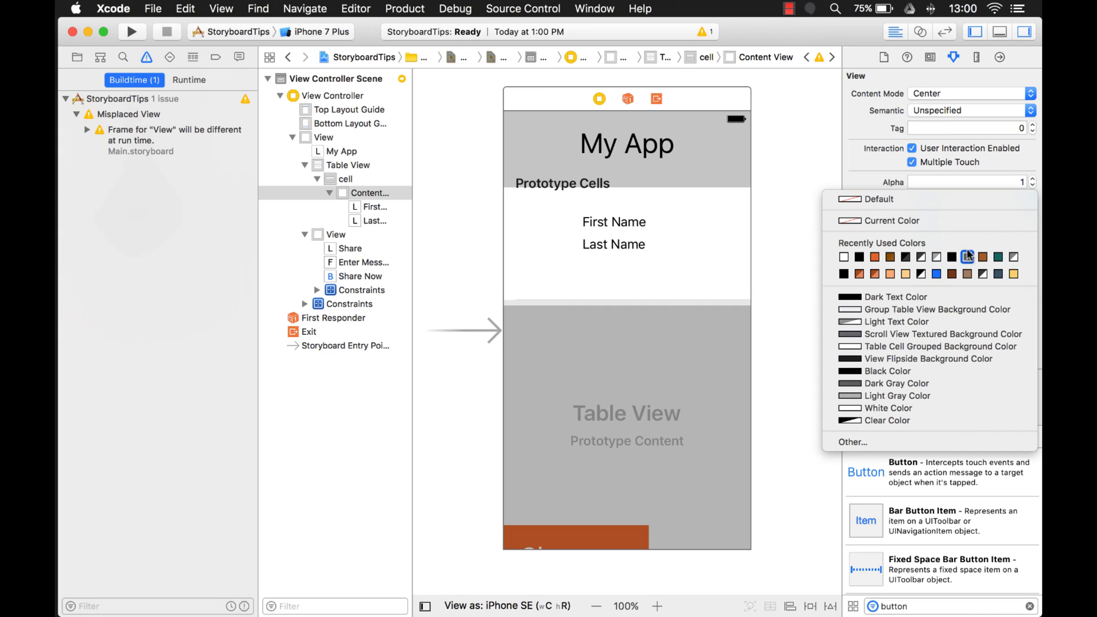
# - Set the cell content view's background colour to peach in the Attributes inspector
pyautogui.click(969, 256)
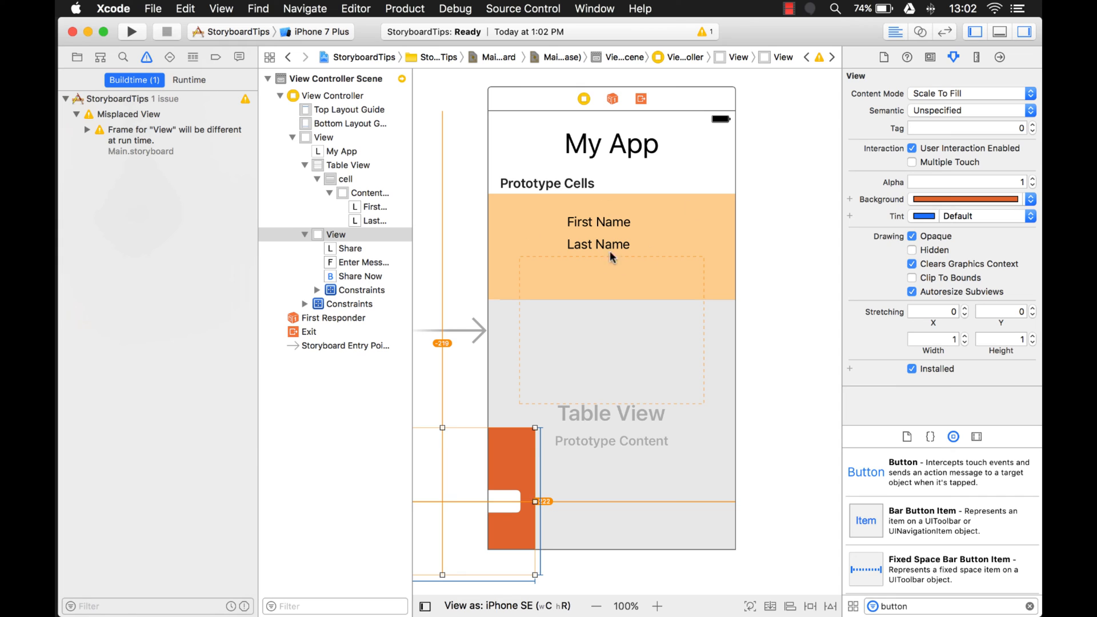
pyautogui.moveTo(398, 74)
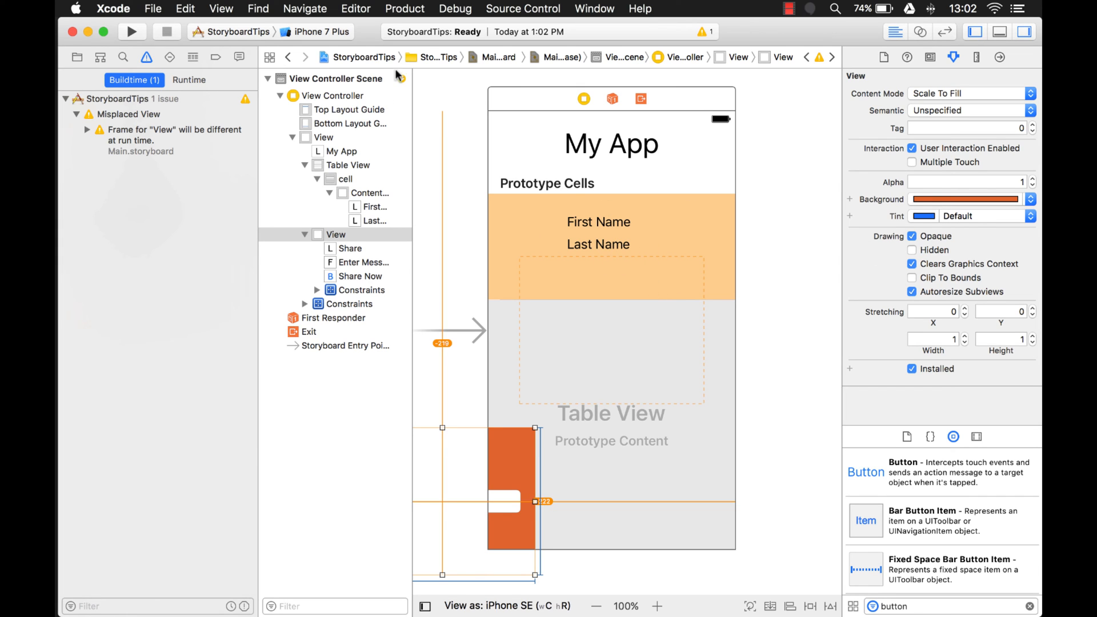
# - Fix the Share view's misplacement from the View Controller Scene's layout issues by updating its frame
pyautogui.click(340, 78)
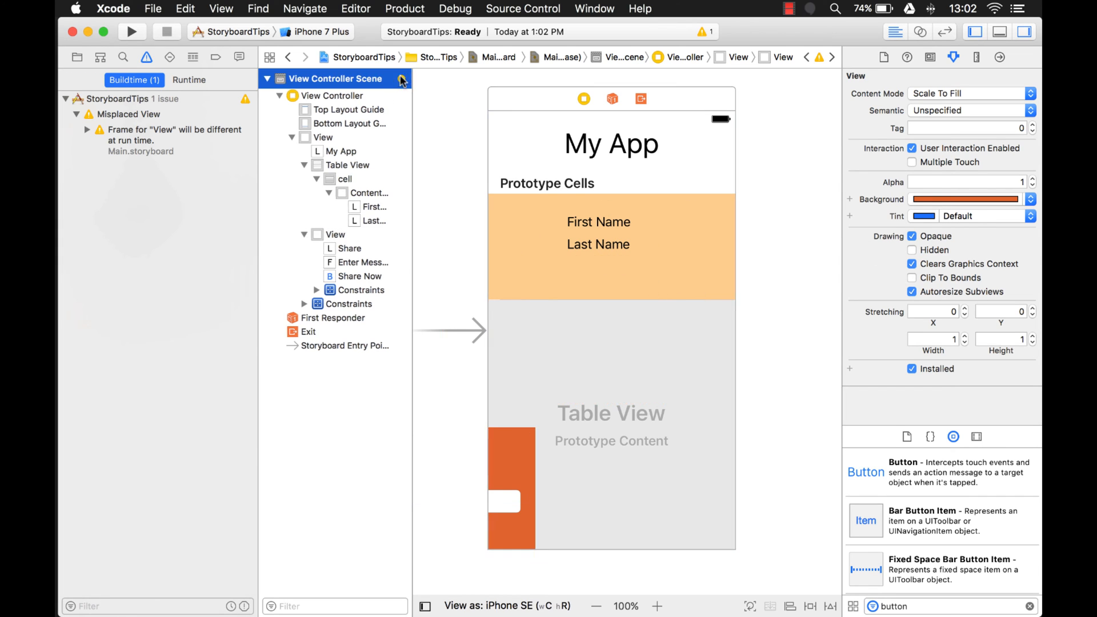
pyautogui.click(333, 96)
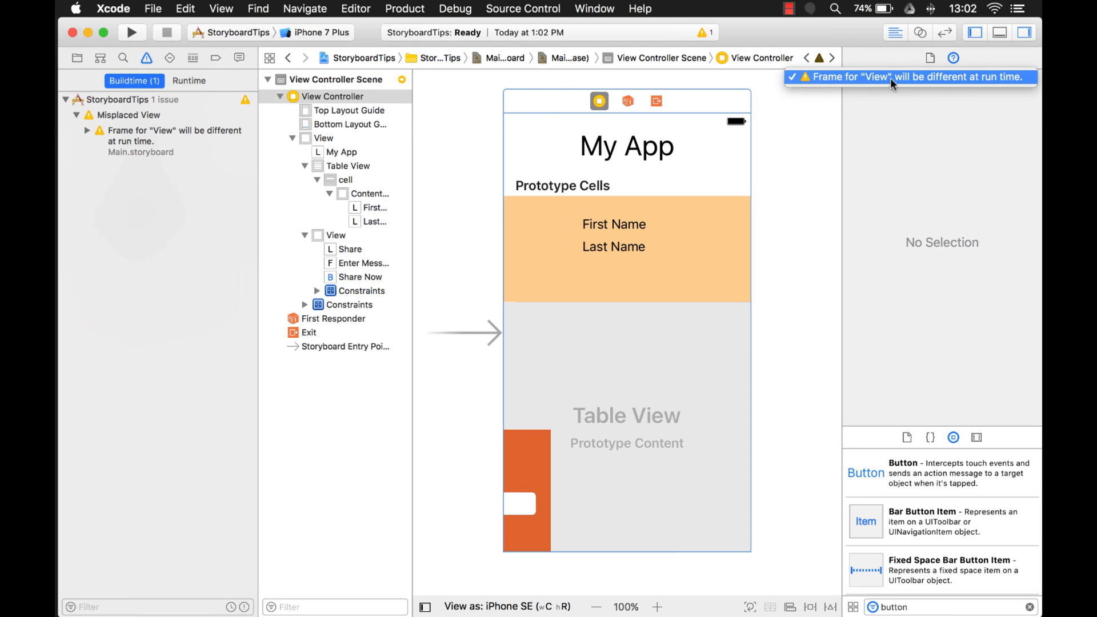
pyautogui.moveTo(548, 433)
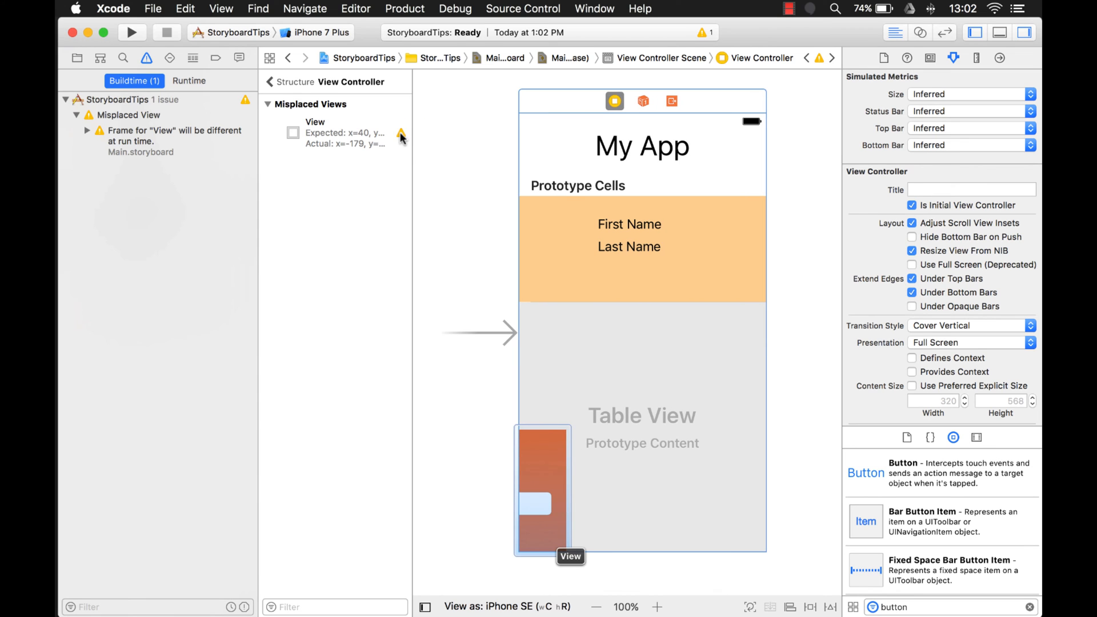
pyautogui.click(401, 135)
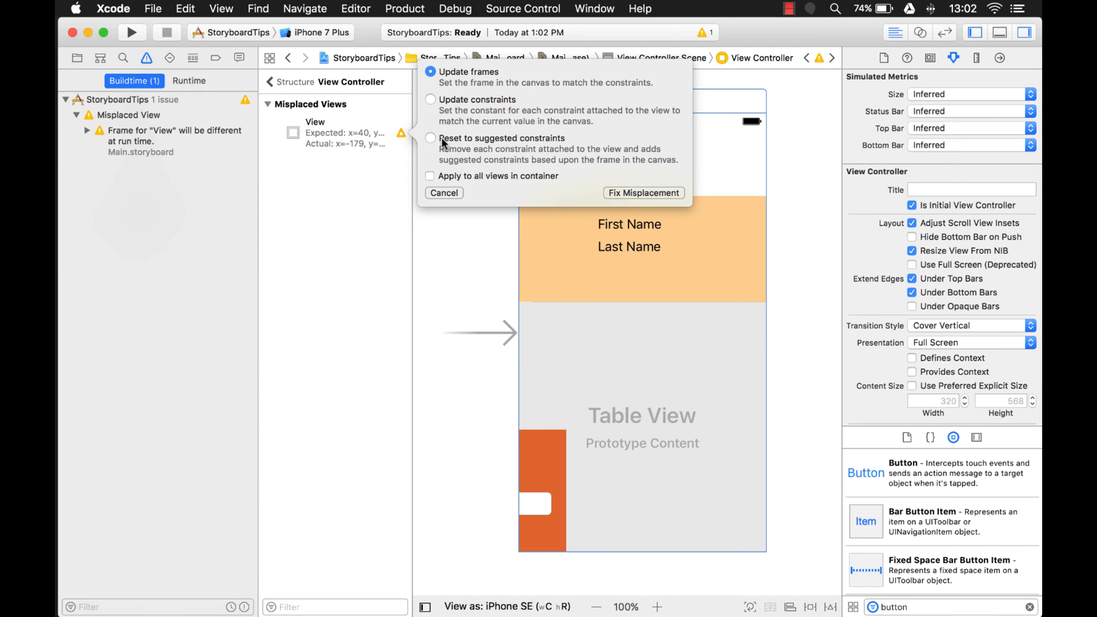
pyautogui.moveTo(629, 194)
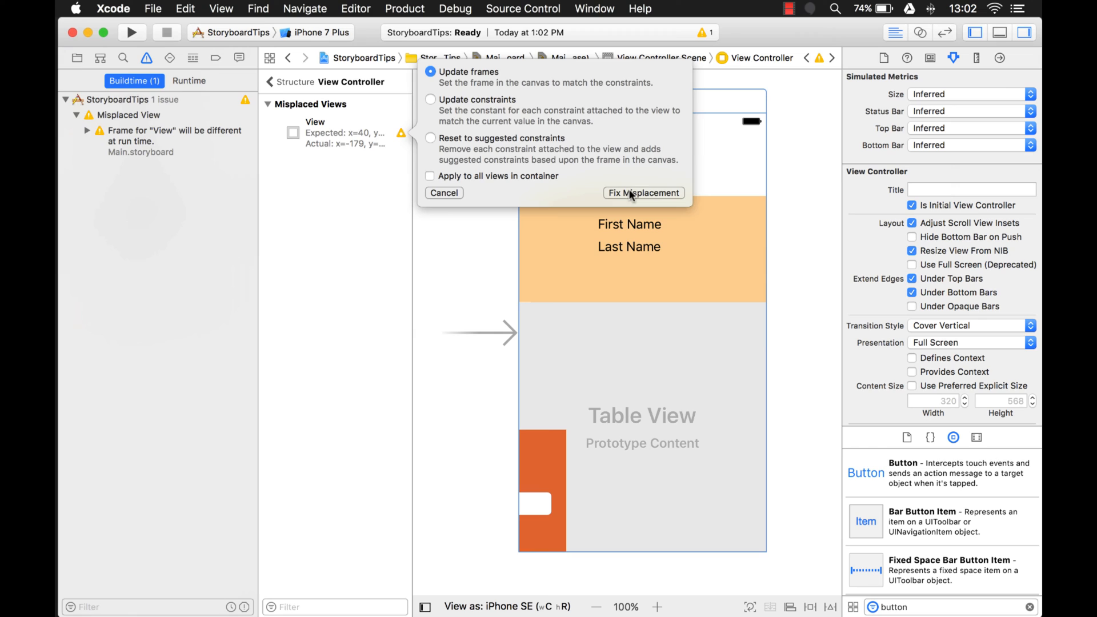
pyautogui.click(642, 193)
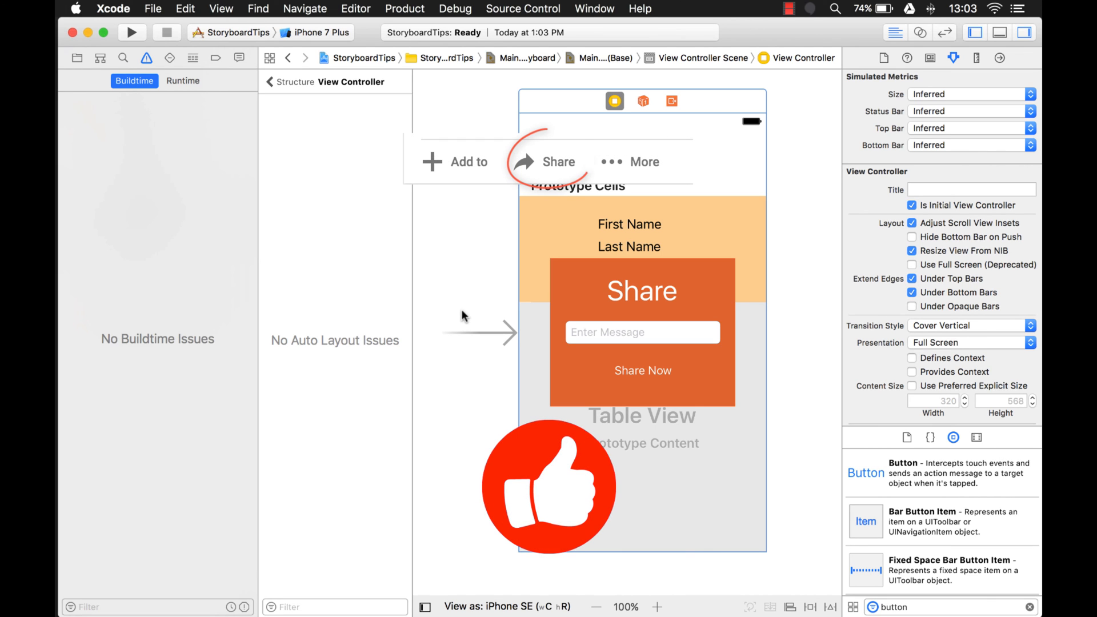
pyautogui.click(548, 161)
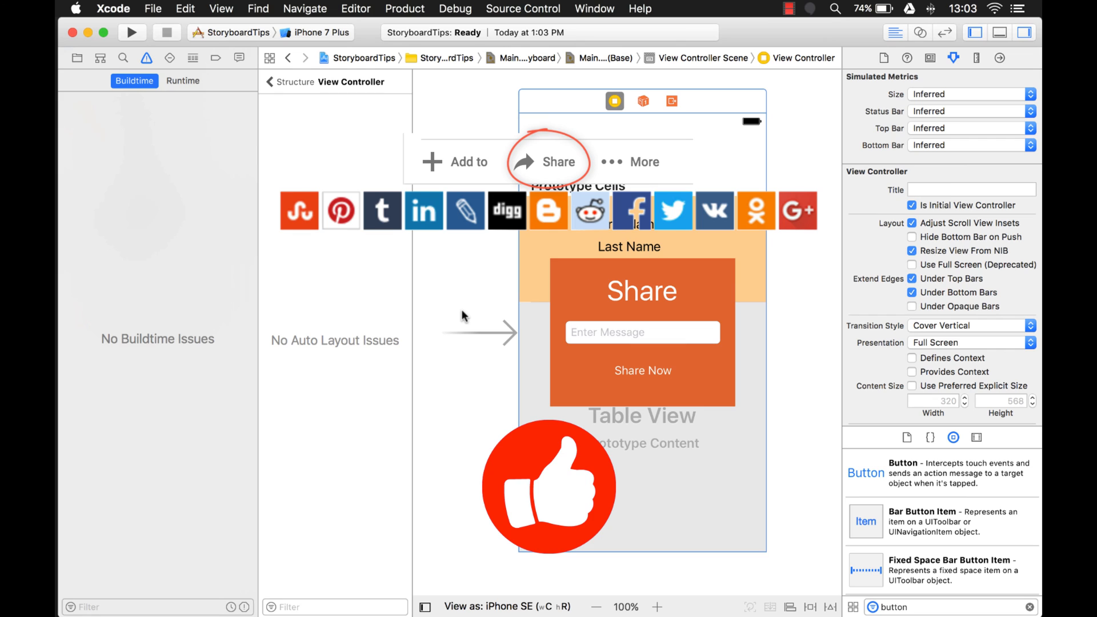